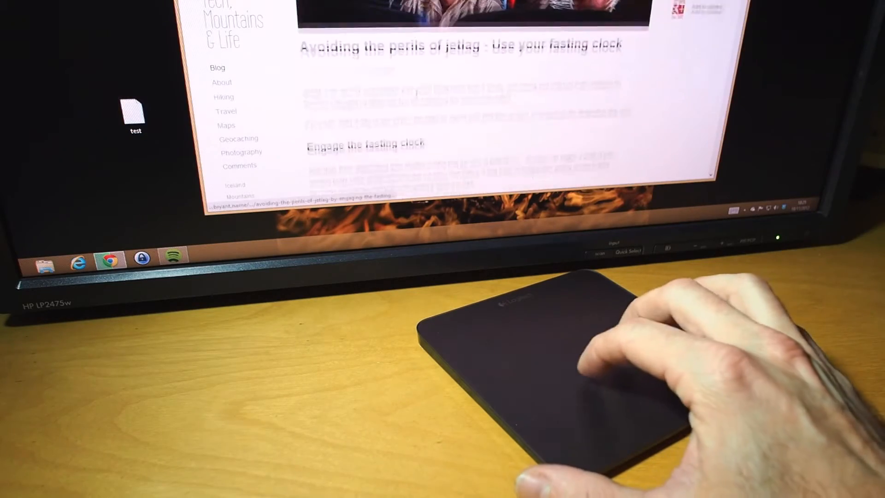
# Scroll through the jetlag post, visit the About page, then return to the blog front page.
pyautogui.scroll(-3)
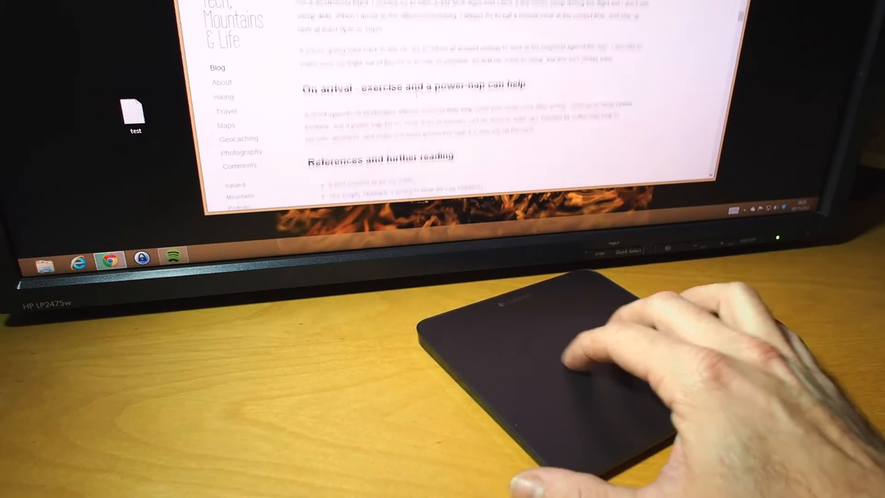
pyautogui.scroll(-3)
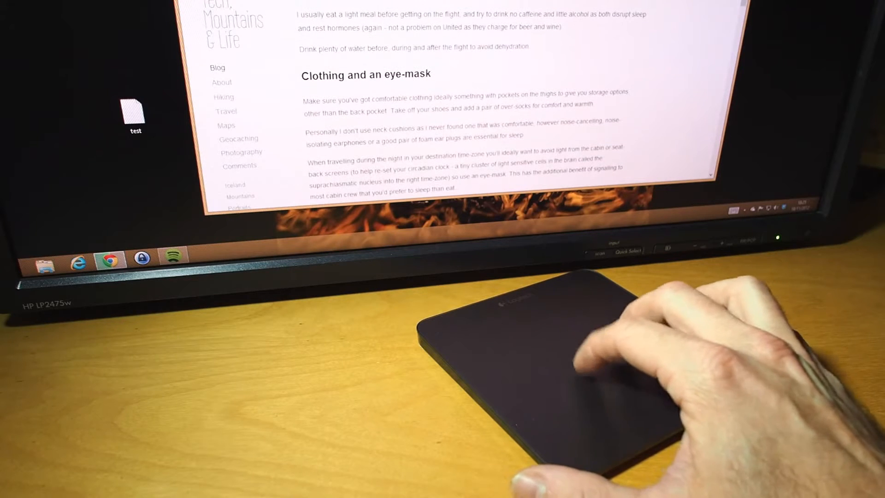
pyautogui.click(221, 82)
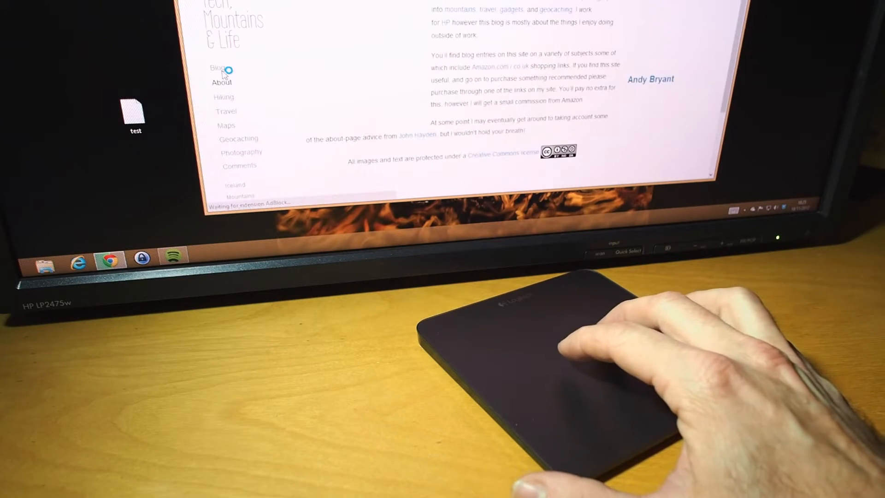
pyautogui.click(222, 82)
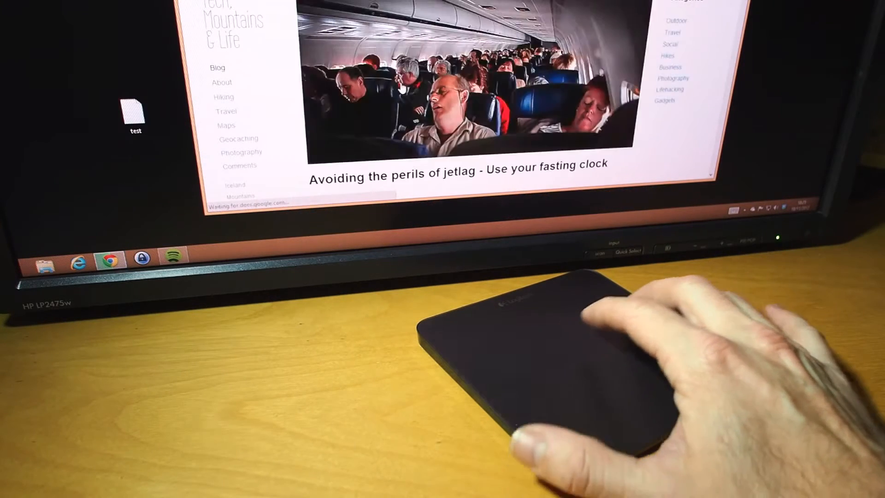
pyautogui.scroll(-3)
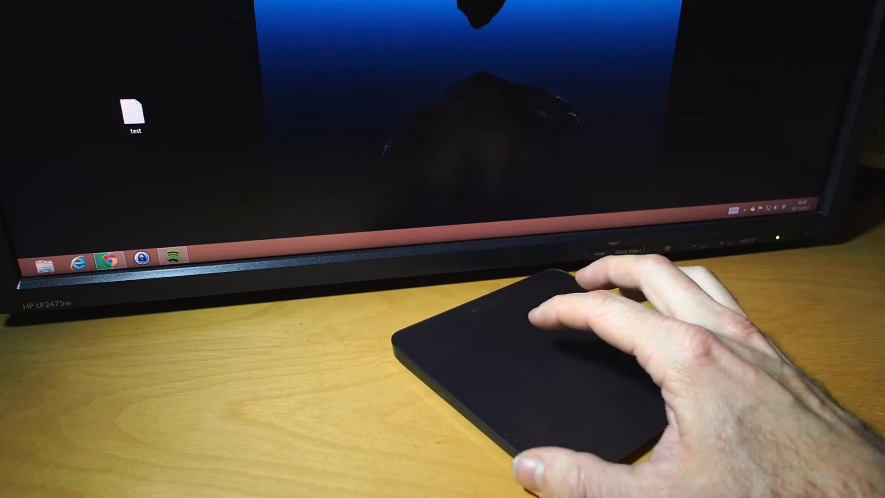
# Select the test file icon on the left side of the desktop.
pyautogui.click(134, 114)
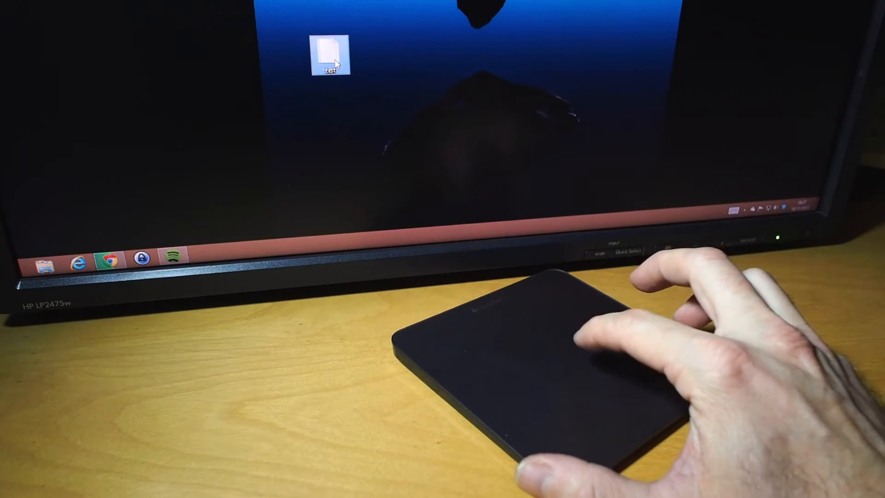
# Right-drag the test file and choose Copy here to duplicate it.
pyautogui.moveTo(332, 54); pyautogui.dragTo(428, 67)
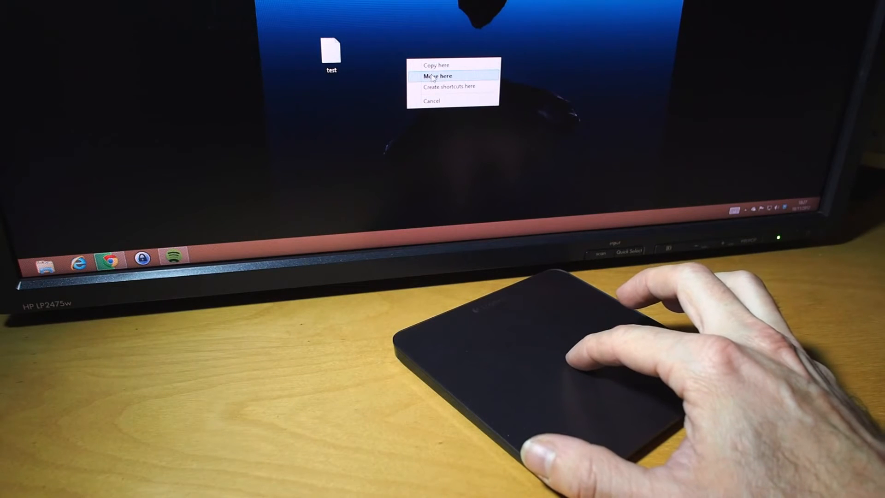
pyautogui.click(436, 64)
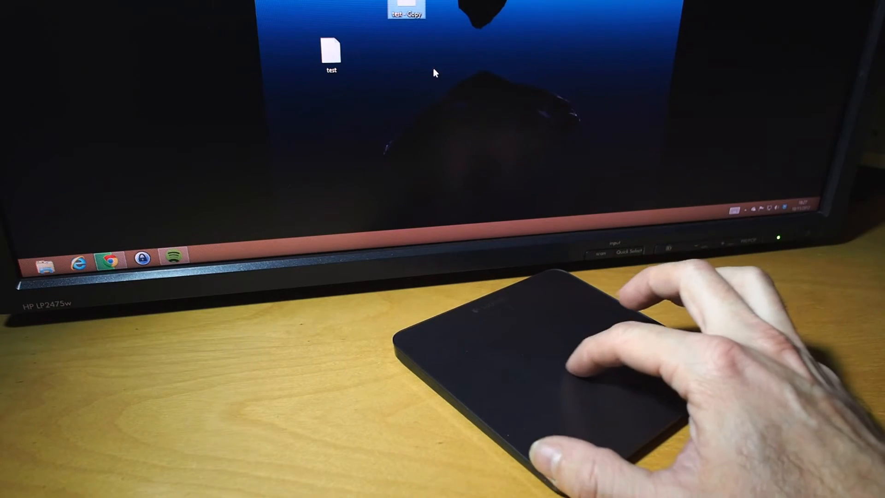
# Drag 'test - Copy' to sit beside the original test file.
pyautogui.rightClick(369, 47)
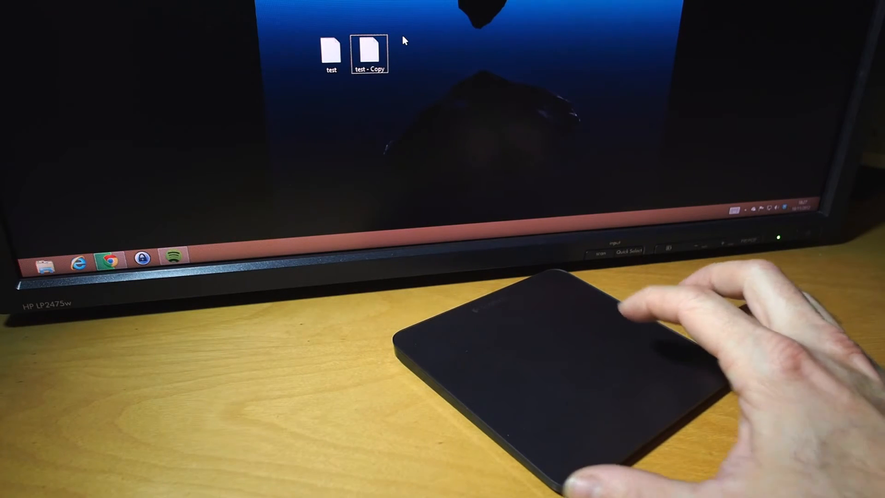
pyautogui.click(331, 49)
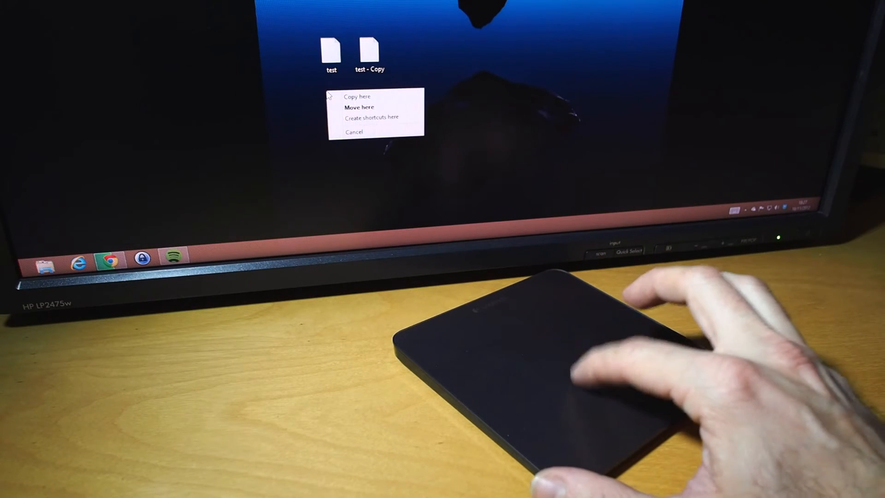
pyautogui.click(355, 96)
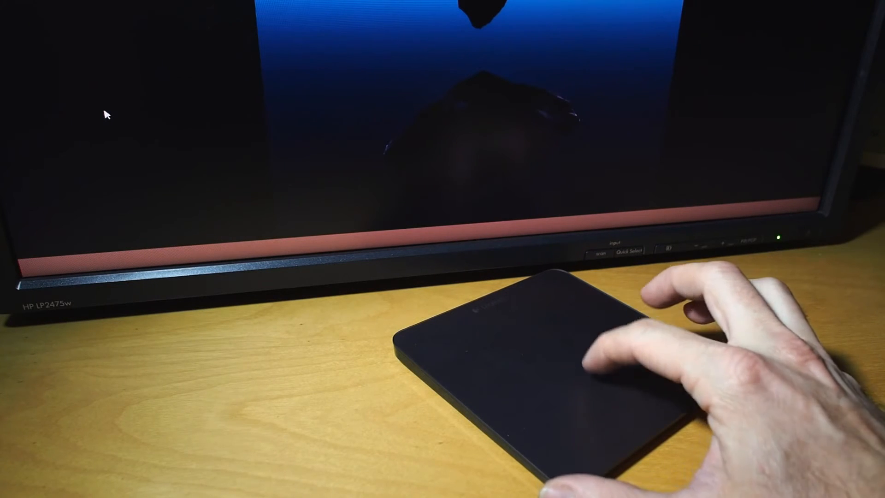
pyautogui.moveTo(326, 59)
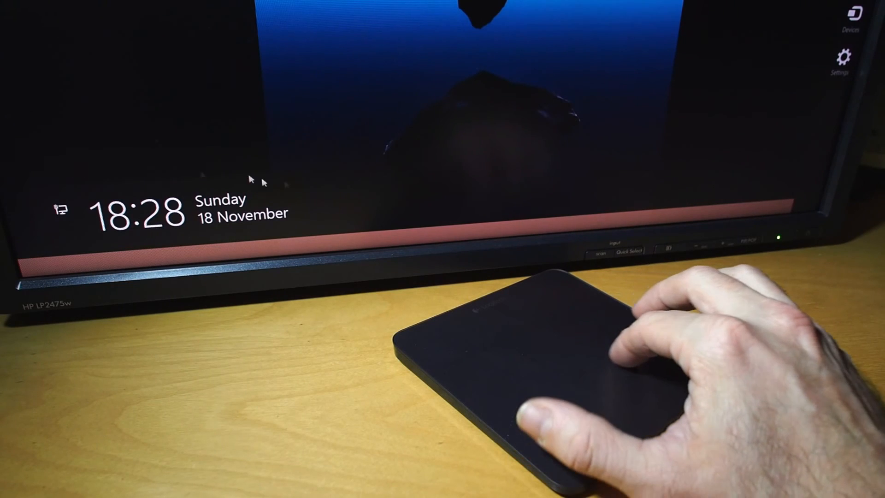
pyautogui.moveTo(536, 50)
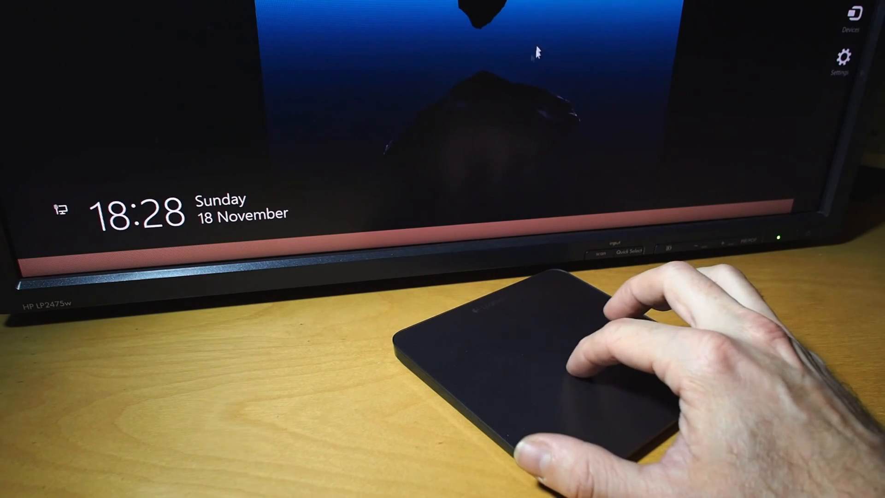